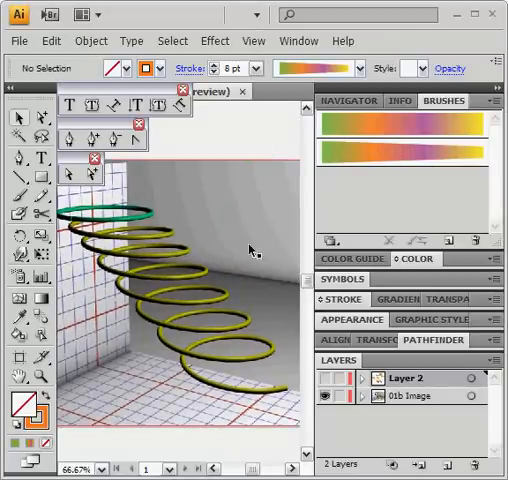
pyautogui.moveTo(232, 344)
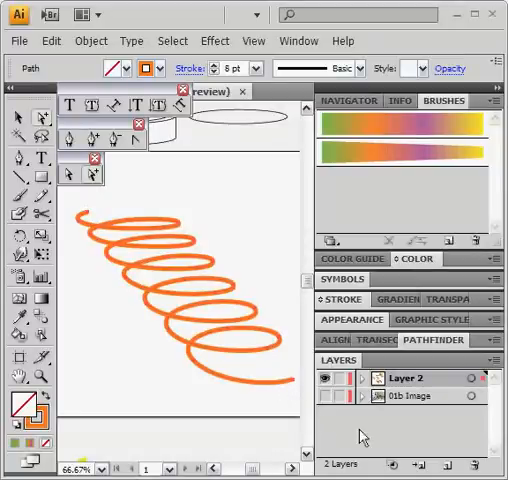
# Create Layer 3 above the reference image layer, then make the spring layer active again
pyautogui.click(408, 396)
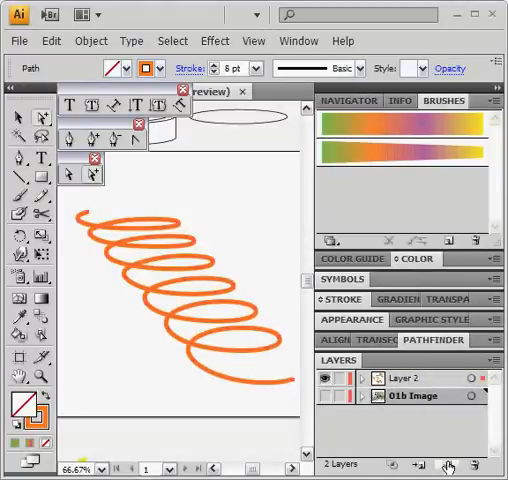
pyautogui.click(428, 464)
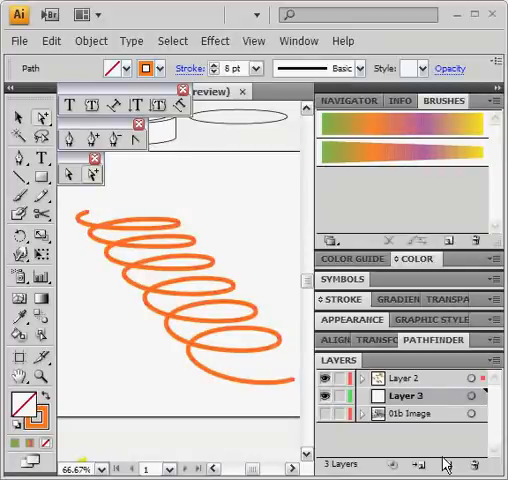
pyautogui.click(410, 376)
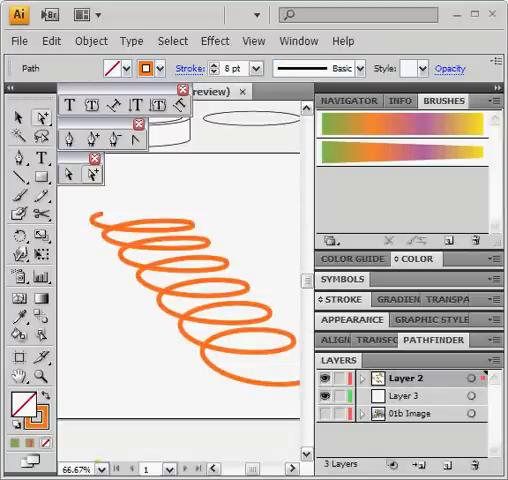
pyautogui.click(396, 396)
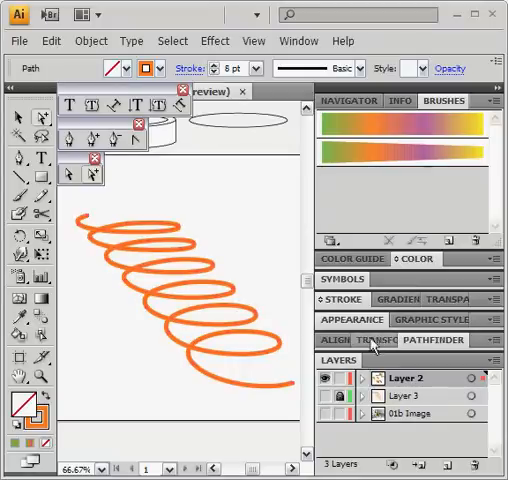
# Show the Stroke panel with the spring path's 8 pt weight
pyautogui.click(340, 298)
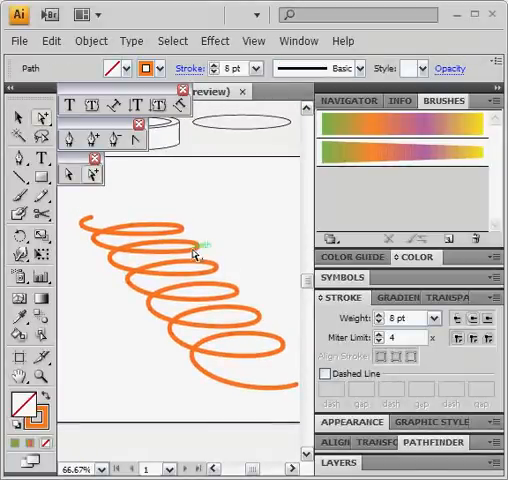
# Outline the spring's stroke into a filled shape via Object > Path > Outline Stroke
pyautogui.click(90, 40)
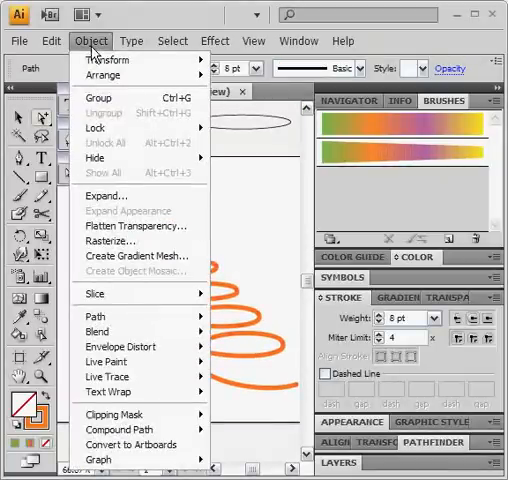
pyautogui.moveTo(96, 322)
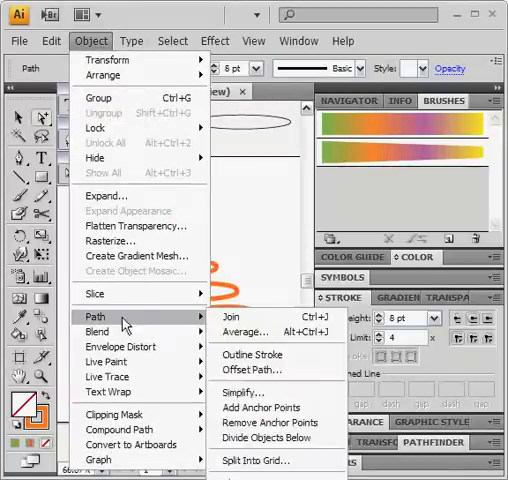
pyautogui.moveTo(252, 354)
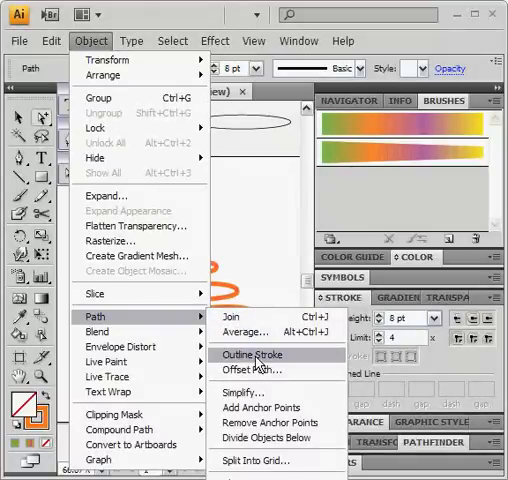
pyautogui.click(252, 354)
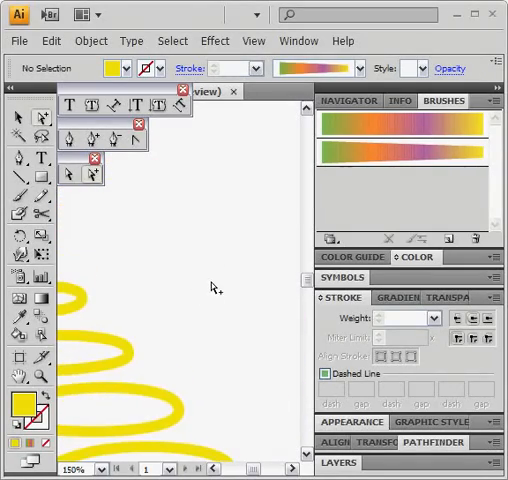
# Draw a yellow square on the canvas above the spring
pyautogui.moveTo(136, 218); pyautogui.dragTo(180, 272)
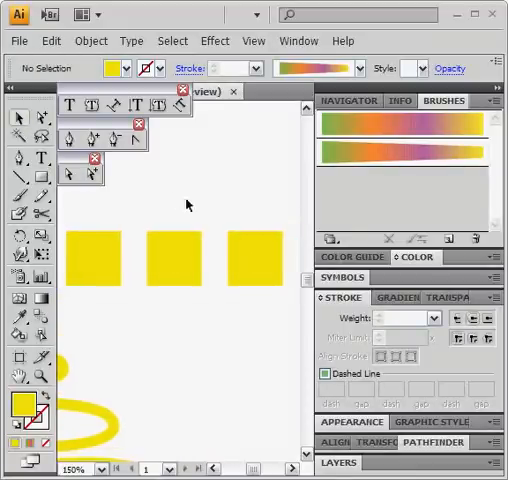
pyautogui.click(176, 264)
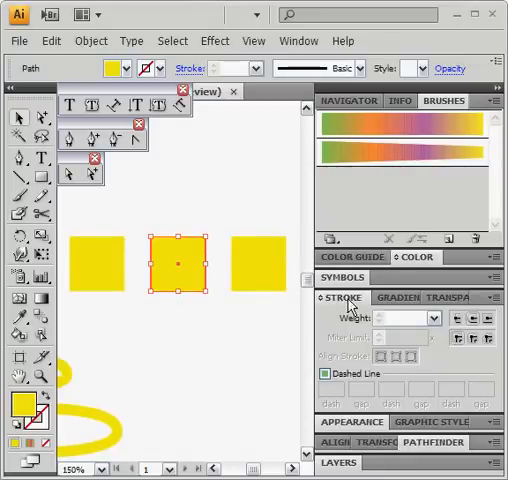
pyautogui.moveTo(228, 196)
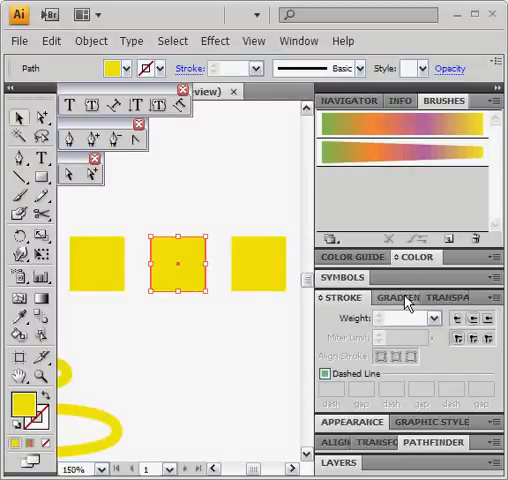
pyautogui.moveTo(476, 244)
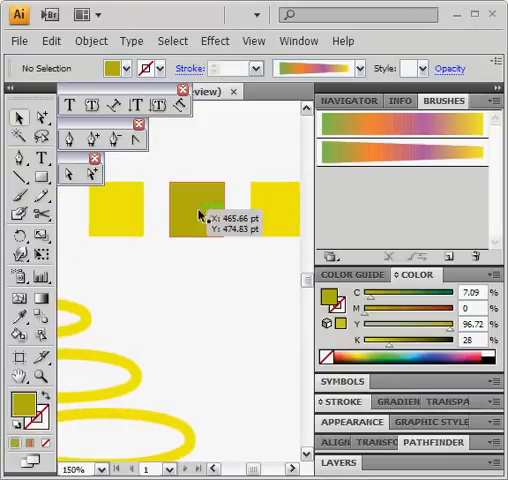
# Select the middle square to darken its yellow fill
pyautogui.click(200, 204)
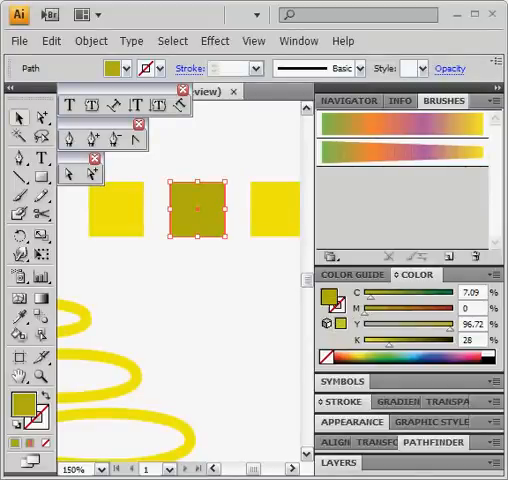
pyautogui.moveTo(228, 344)
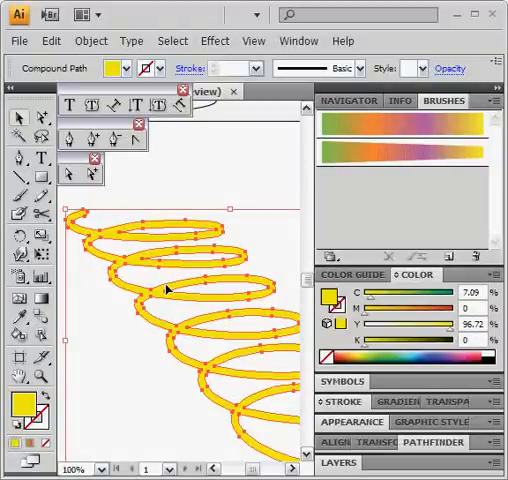
pyautogui.moveTo(212, 184)
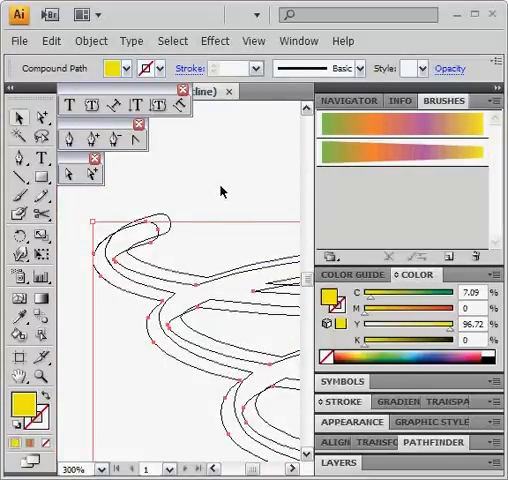
pyautogui.moveTo(228, 228)
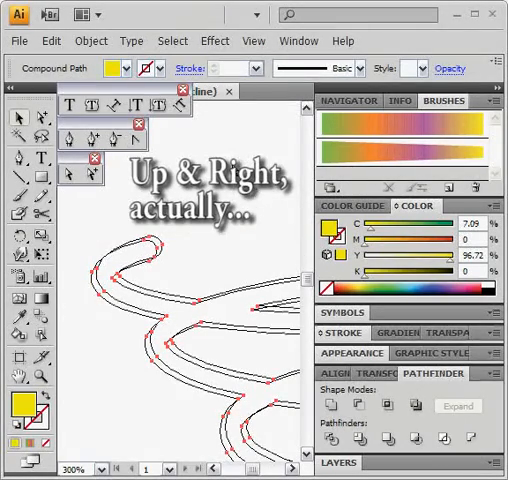
# Release the coil's compound path from the Object menu
pyautogui.click(88, 40)
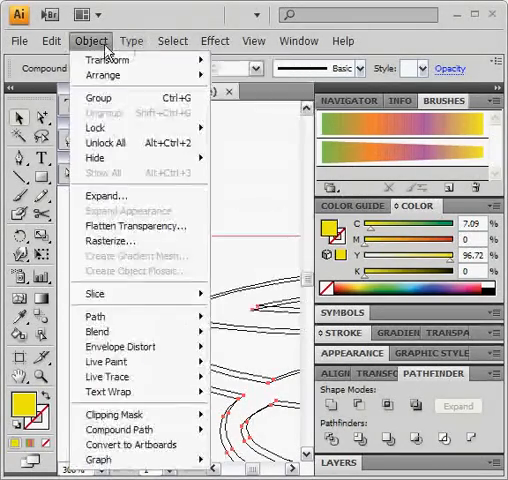
pyautogui.click(252, 40)
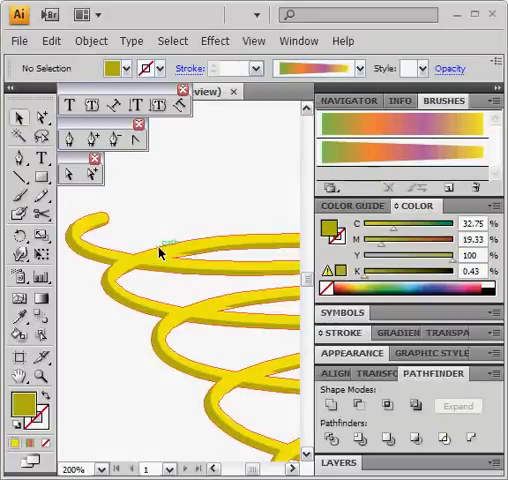
# Adjust an anchor point at the next coil crossing
pyautogui.click(160, 252)
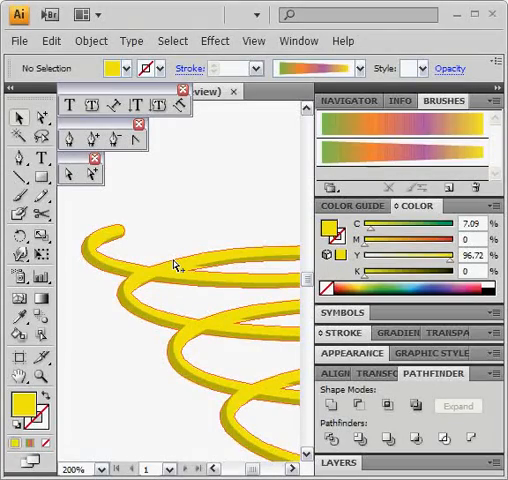
pyautogui.press('ctrl+y')
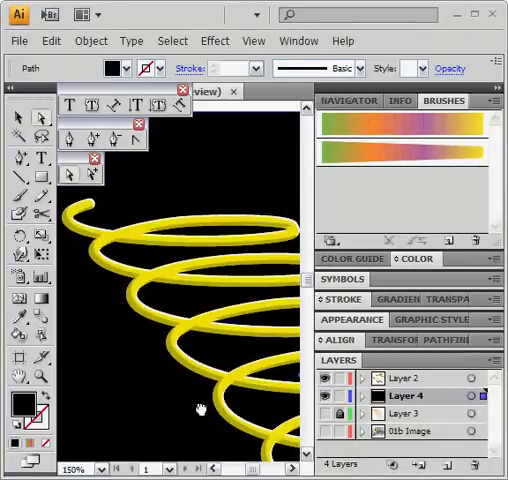
# Add an anchor point at the crossing, dismiss the warning and drag it to reshape the edge
pyautogui.write('300')
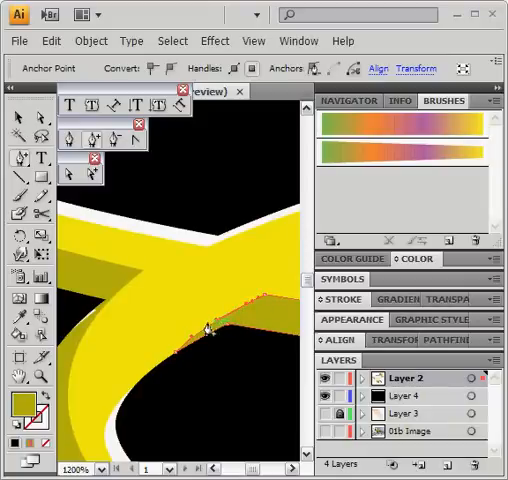
pyautogui.click(208, 330)
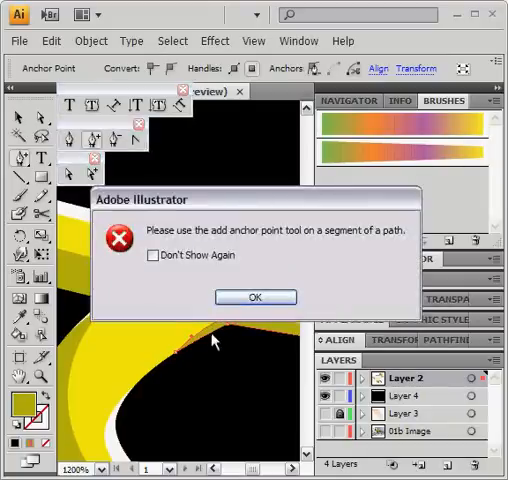
pyautogui.click(252, 296)
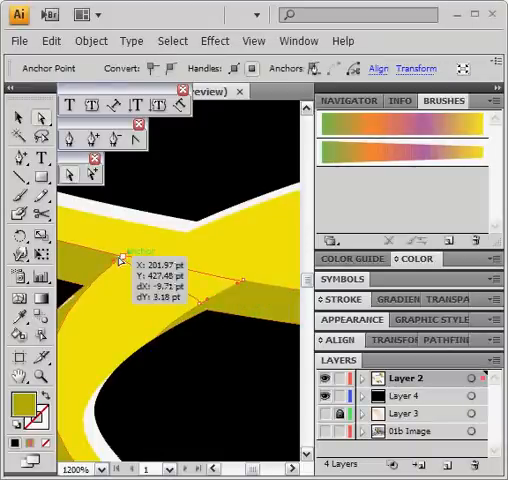
pyautogui.moveTo(118, 260); pyautogui.dragTo(180, 324)
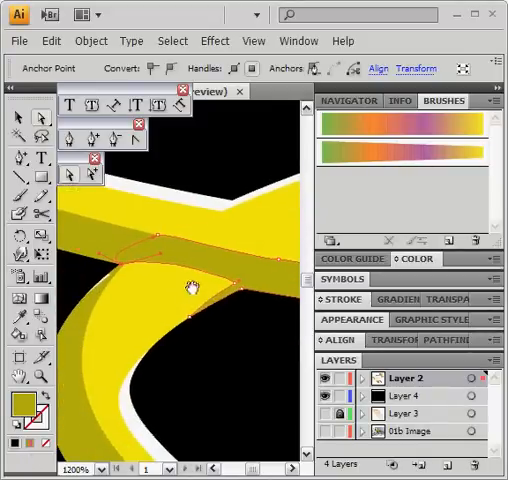
pyautogui.click(404, 396)
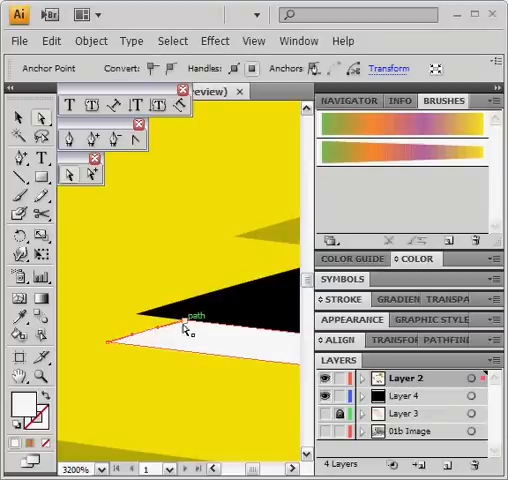
pyautogui.moveTo(188, 328)
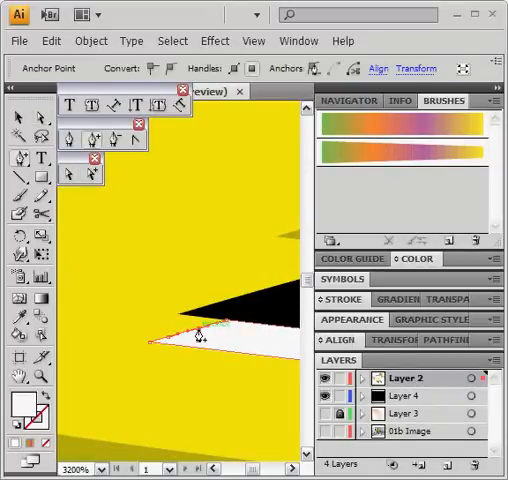
# Reposition the white highlight's tip and shift the band's edge point leftward
pyautogui.moveTo(192, 336); pyautogui.dragTo(96, 262)
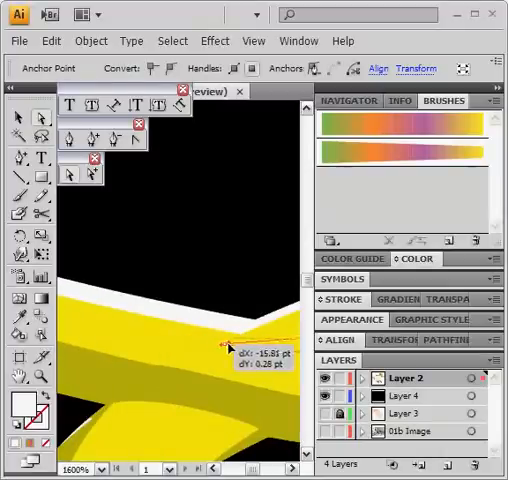
pyautogui.moveTo(224, 344); pyautogui.dragTo(170, 304)
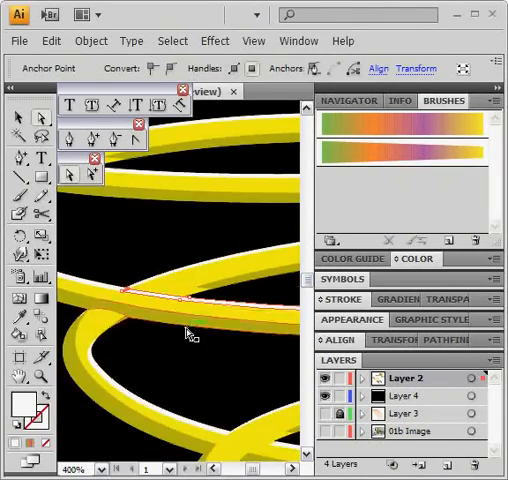
# Select the spring path on Layer 4 and drag anchor points at the next crossing
pyautogui.click(402, 410)
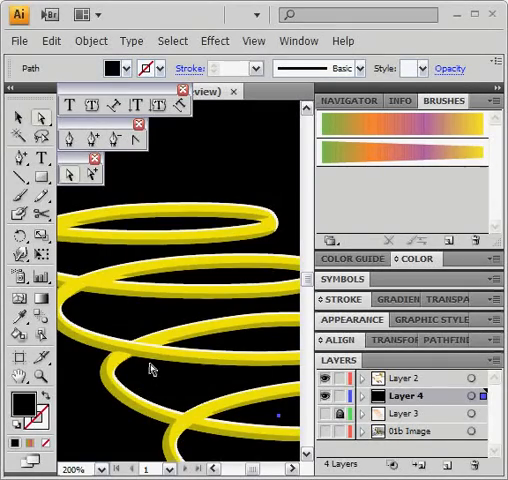
pyautogui.moveTo(176, 390)
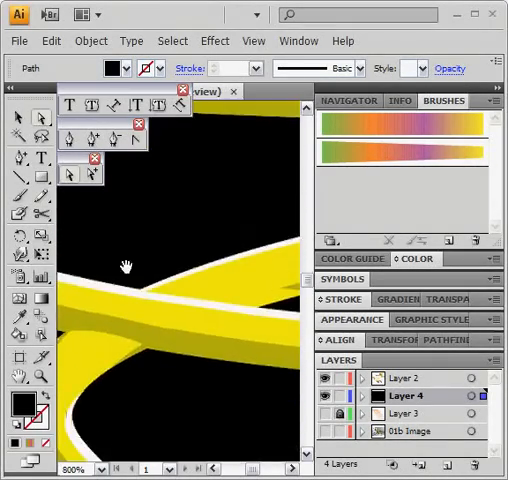
pyautogui.moveTo(128, 268); pyautogui.dragTo(196, 396)
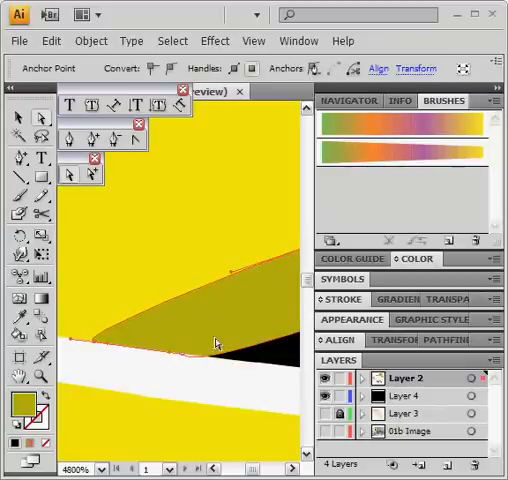
# Select the shading path's edge at the coil crossing to begin adjusting its outline points
pyautogui.click(408, 396)
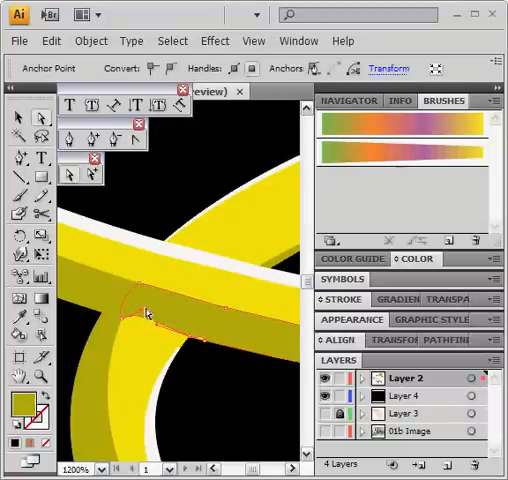
# Drag the anchor point at the intersection so the lower band's edge passes beneath the upper coil
pyautogui.moveTo(148, 312); pyautogui.dragTo(196, 348)
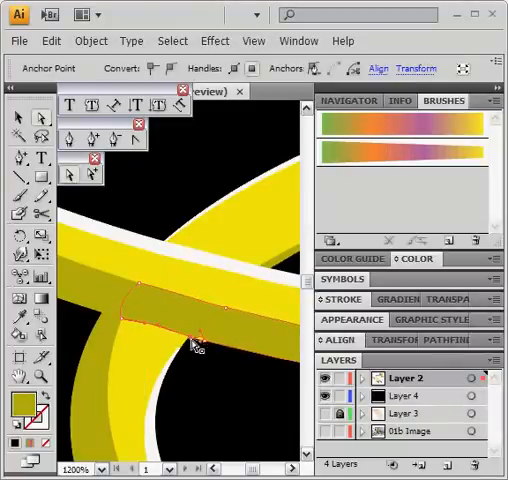